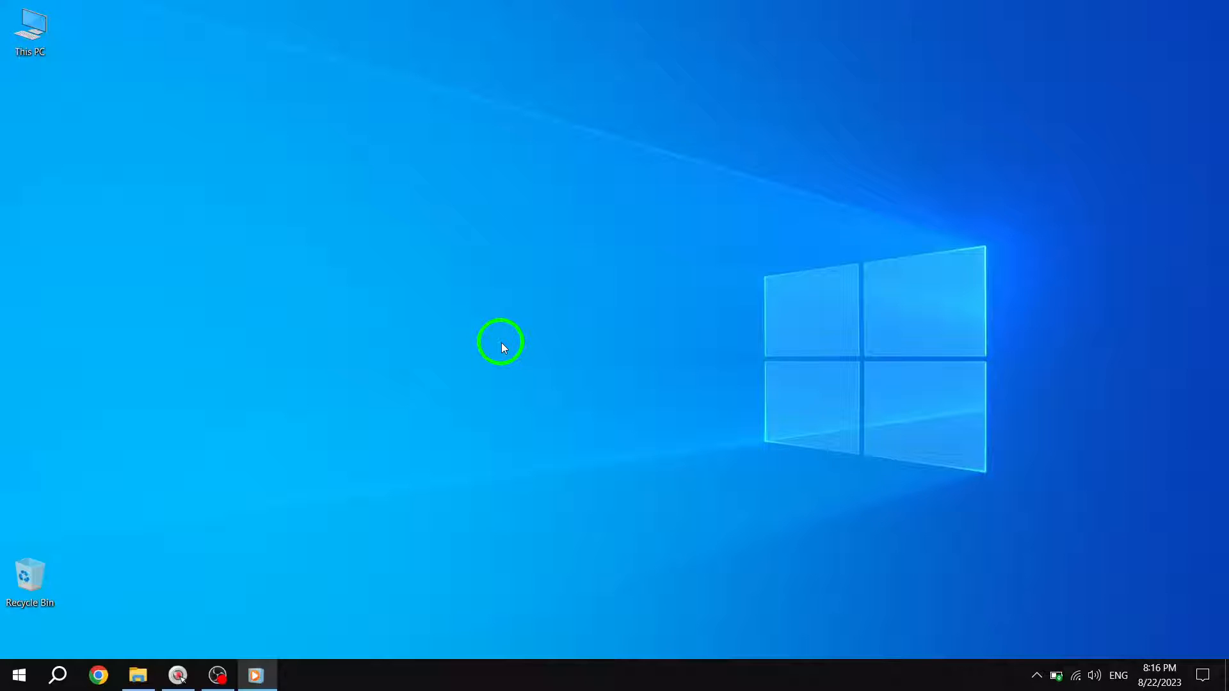
- Launch services.msc from the Run dialog
{"action": "key", "text": "Win+r"}
{"action": "type", "text": "services.msc"}
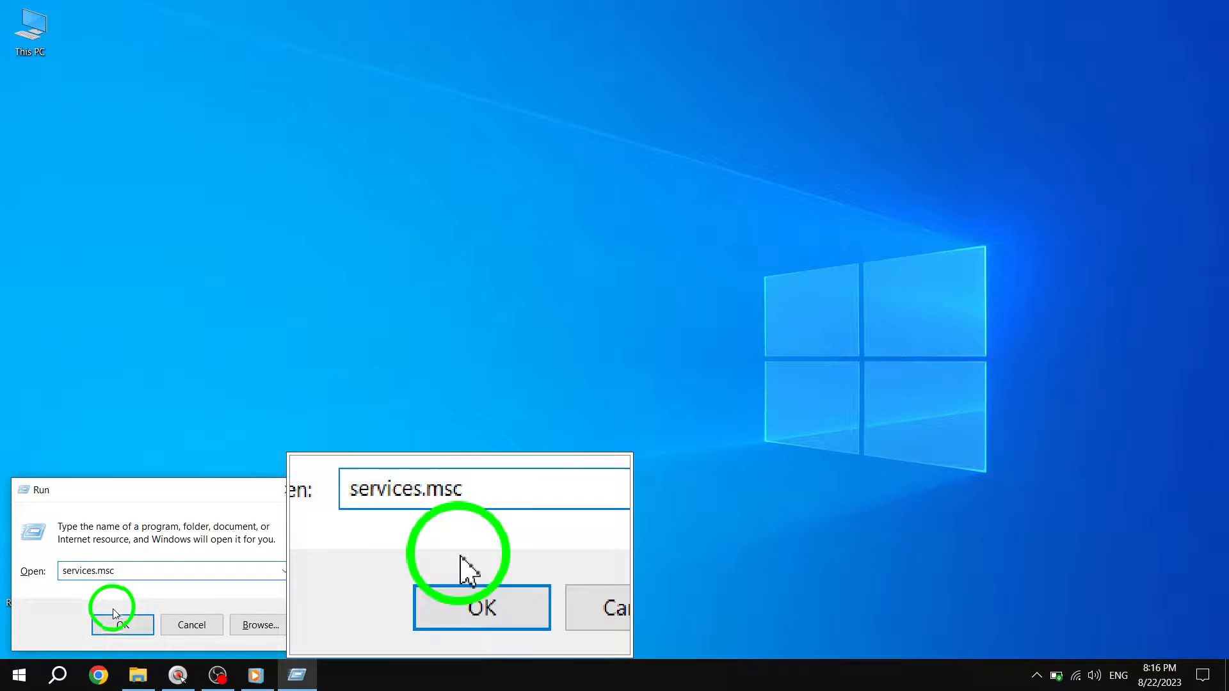
{"action": "left_click", "coordinate": [482, 607]}
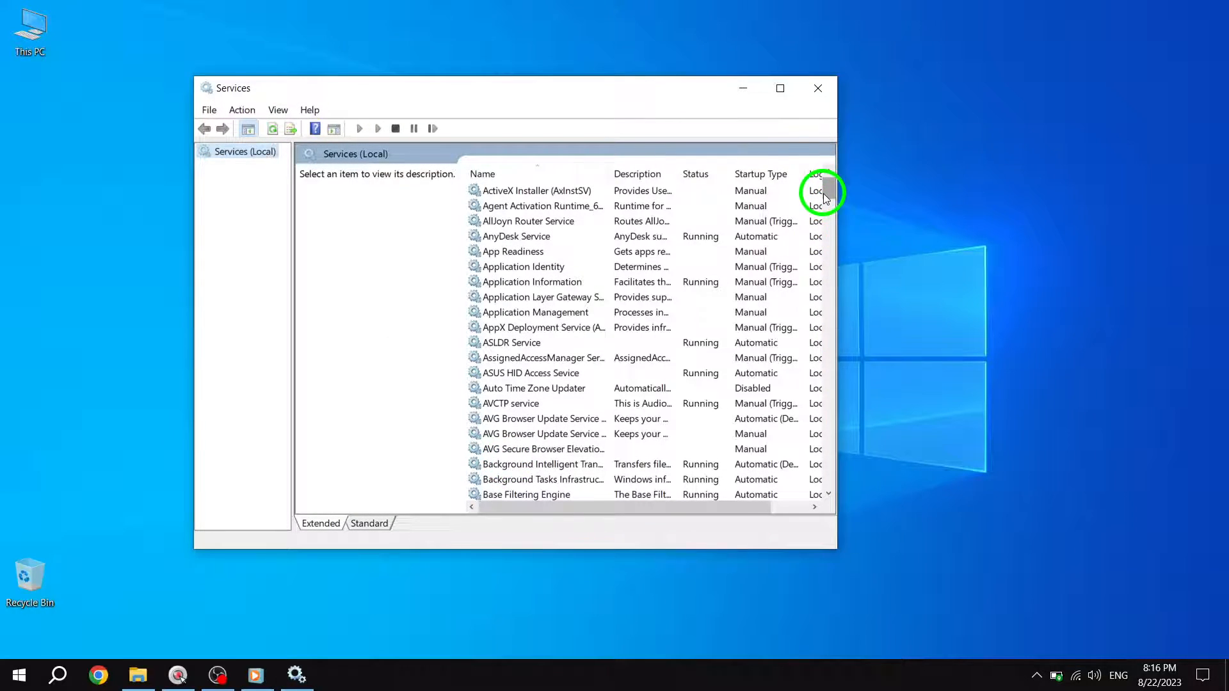
- Open the Windows Search service's Properties dialog from the services list
{"action": "scroll", "scroll_direction": "down", "scroll_amount": 3}
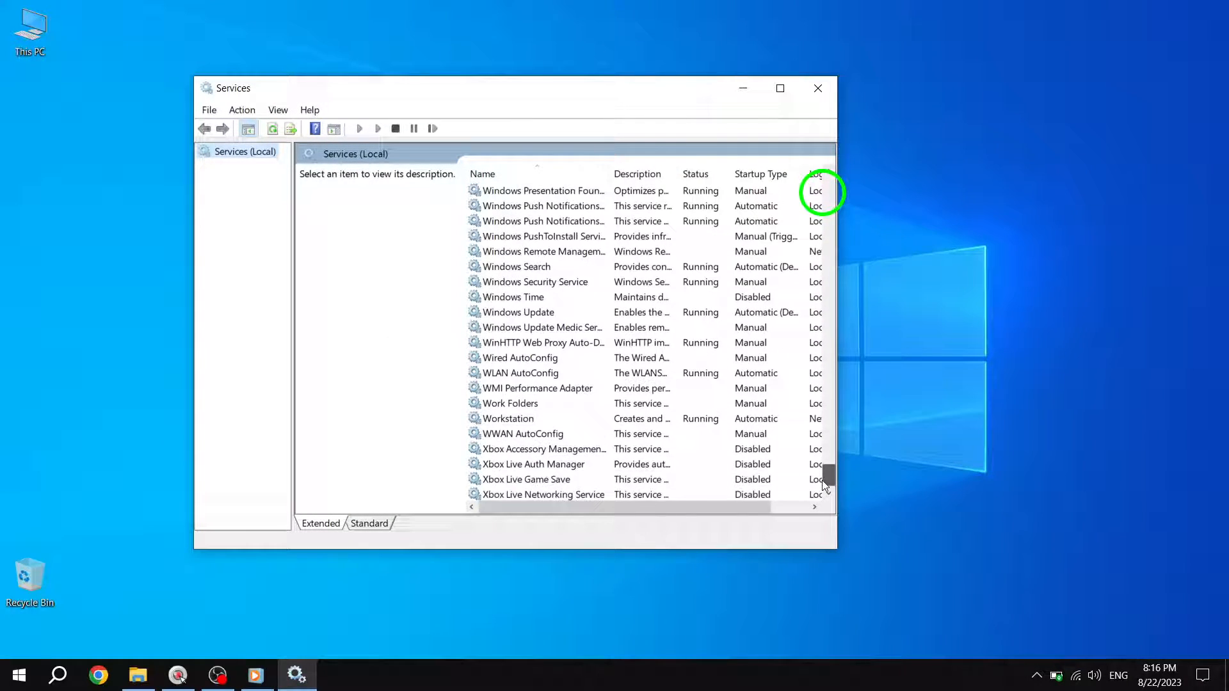
{"action": "scroll", "scroll_direction": "up", "scroll_amount": 3}
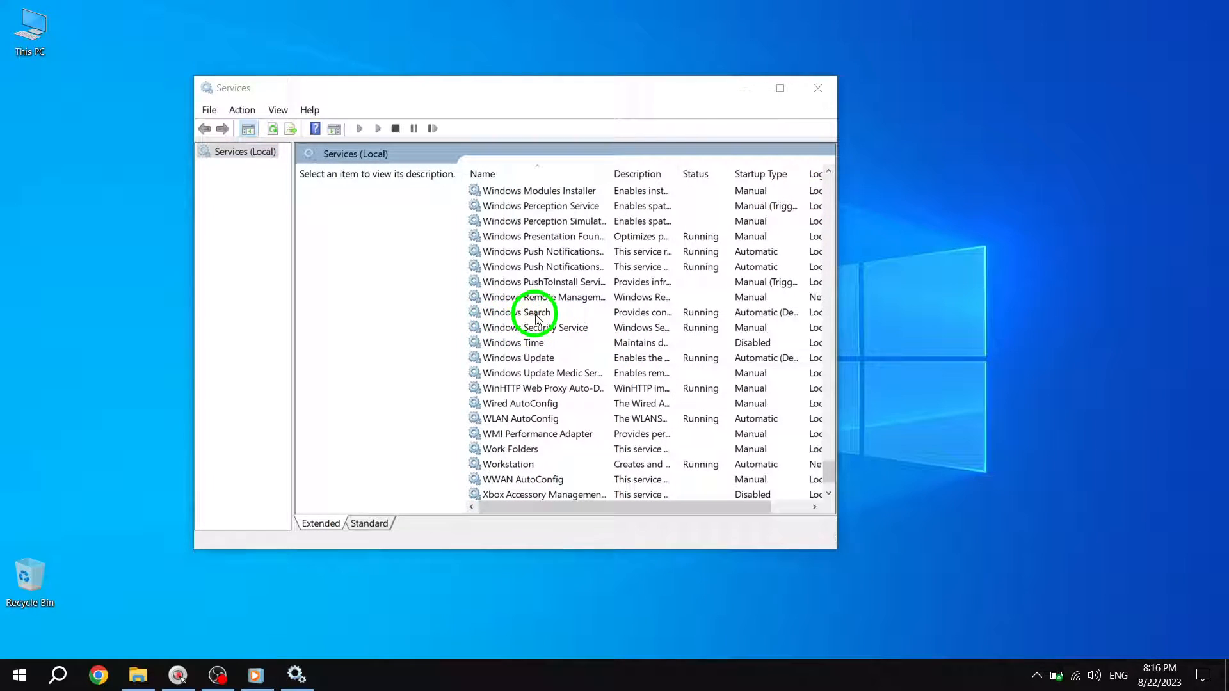
{"action": "double_click", "coordinate": [516, 312]}
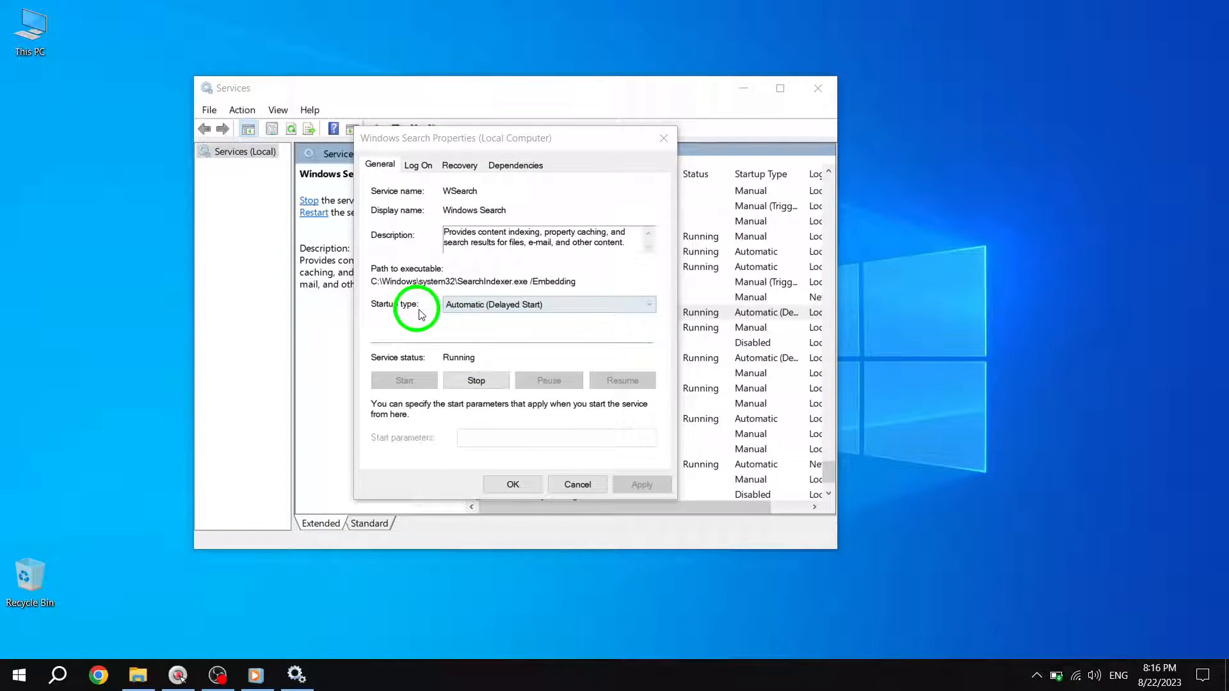
{"action": "mouse_move", "coordinate": [449, 318]}
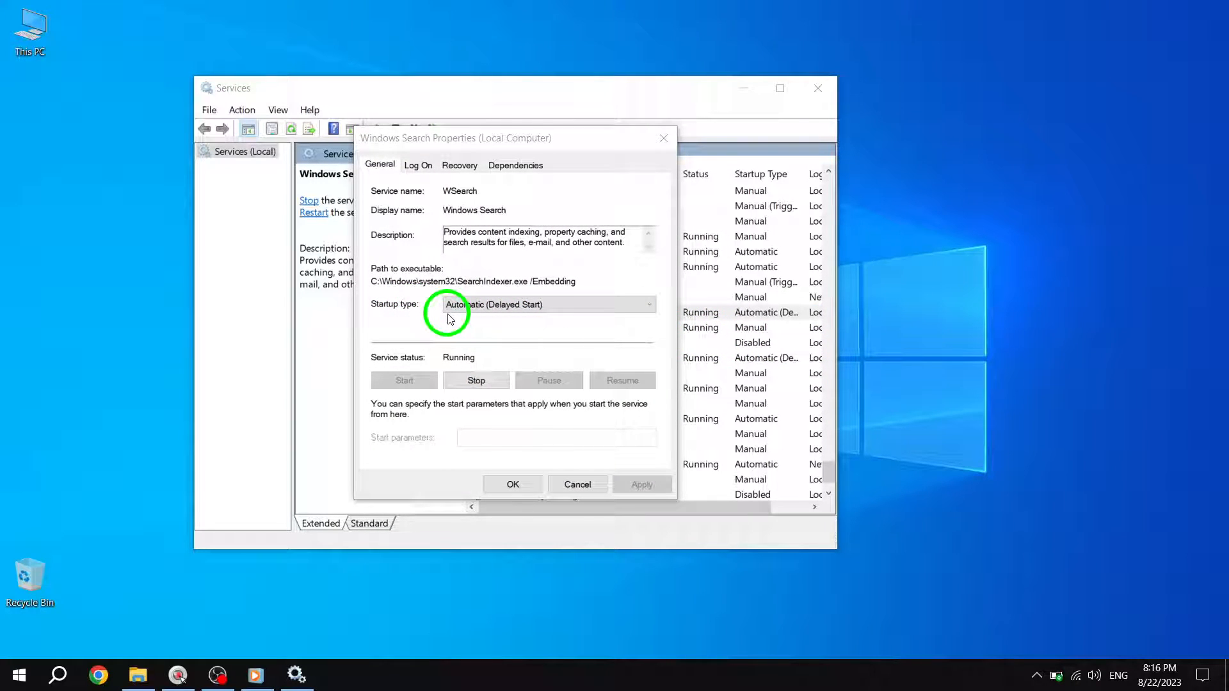
{"action": "mouse_move", "coordinate": [399, 297]}
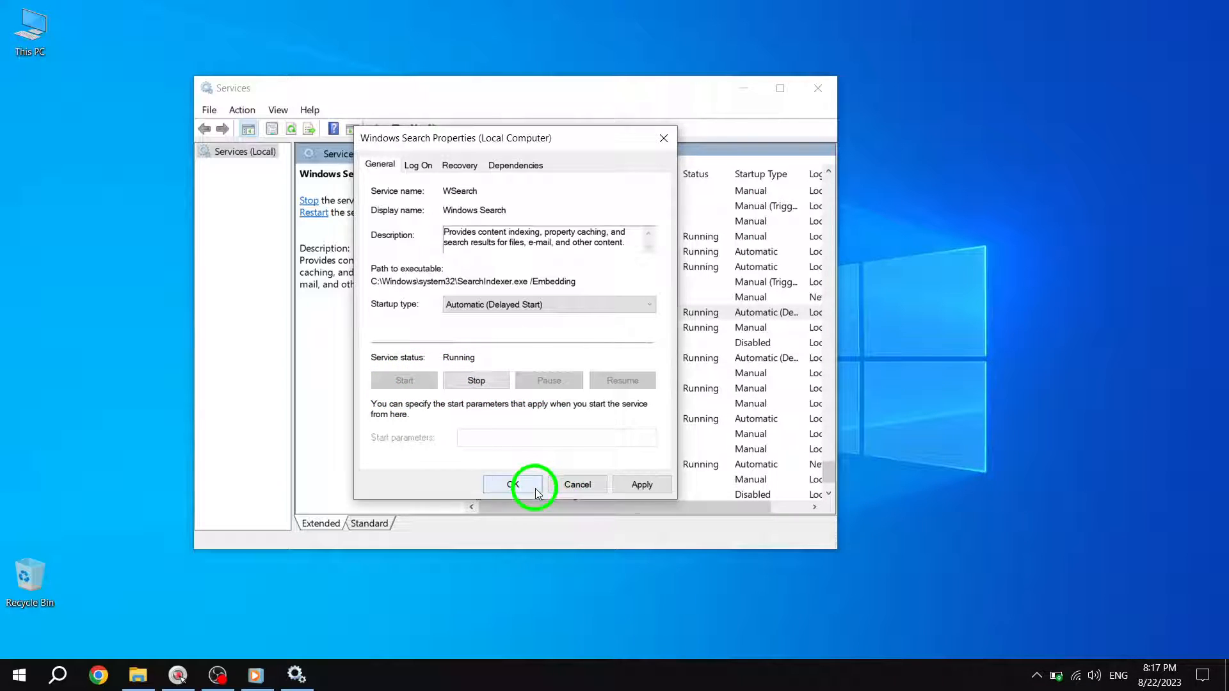
- Confirm Automatic (Delayed Start) startup for Windows Search and close its properties
{"action": "left_click", "coordinate": [510, 483]}
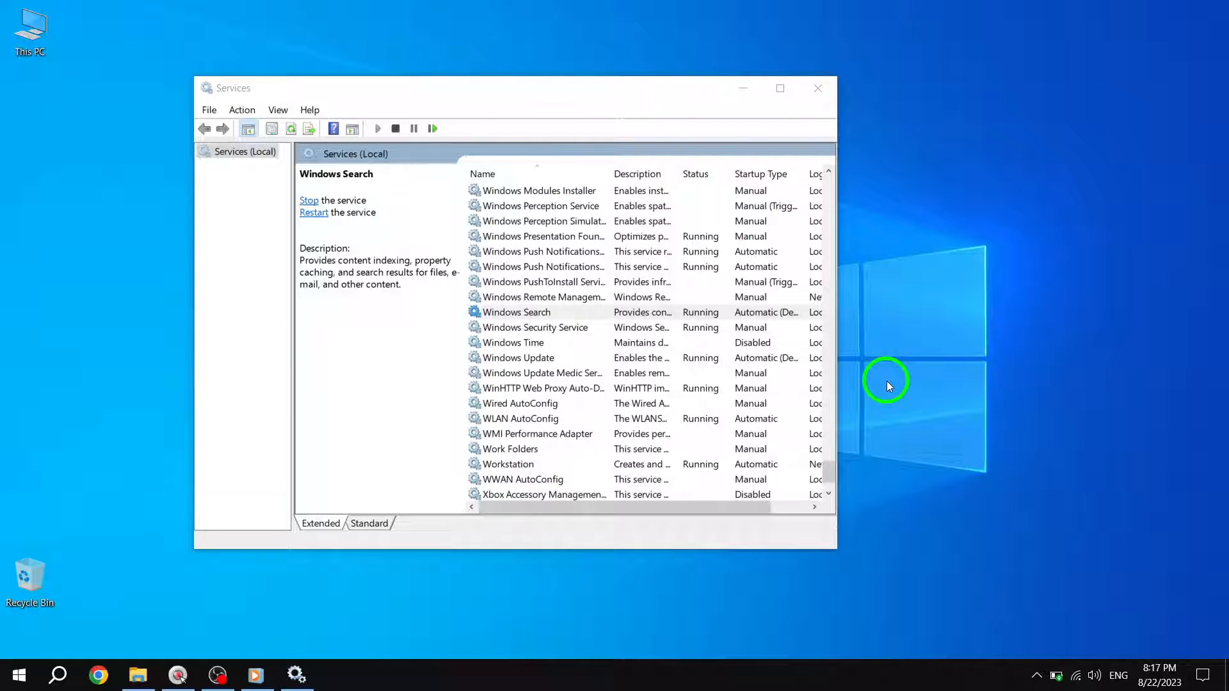